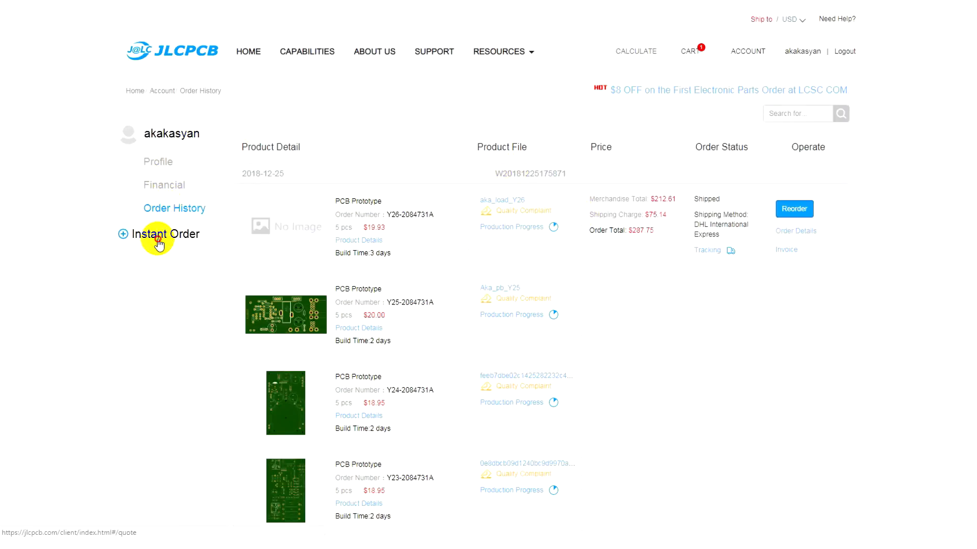
# - Open the instant quote for the two-layer 122×153 mm Gerber board and switch its solder mask to blue
pyautogui.click(164, 234)
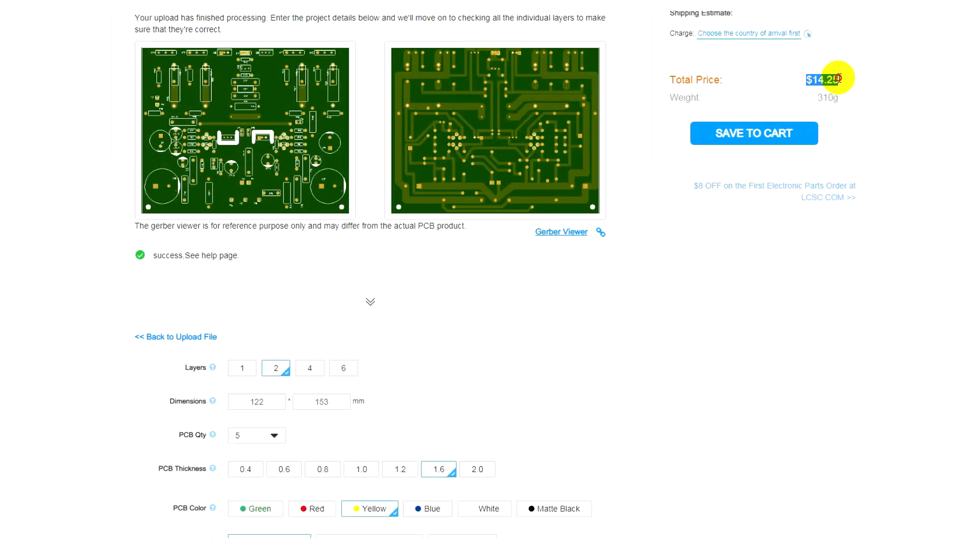
pyautogui.click(429, 509)
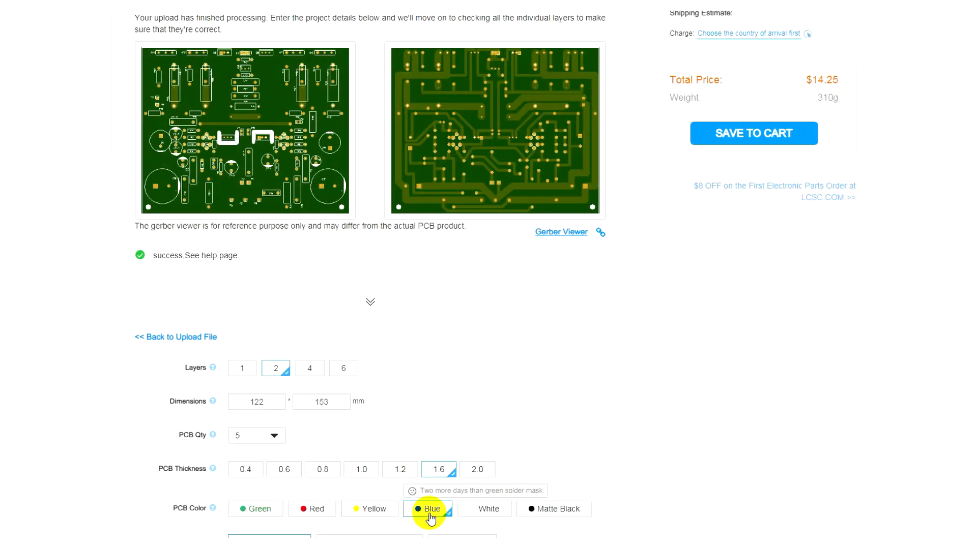